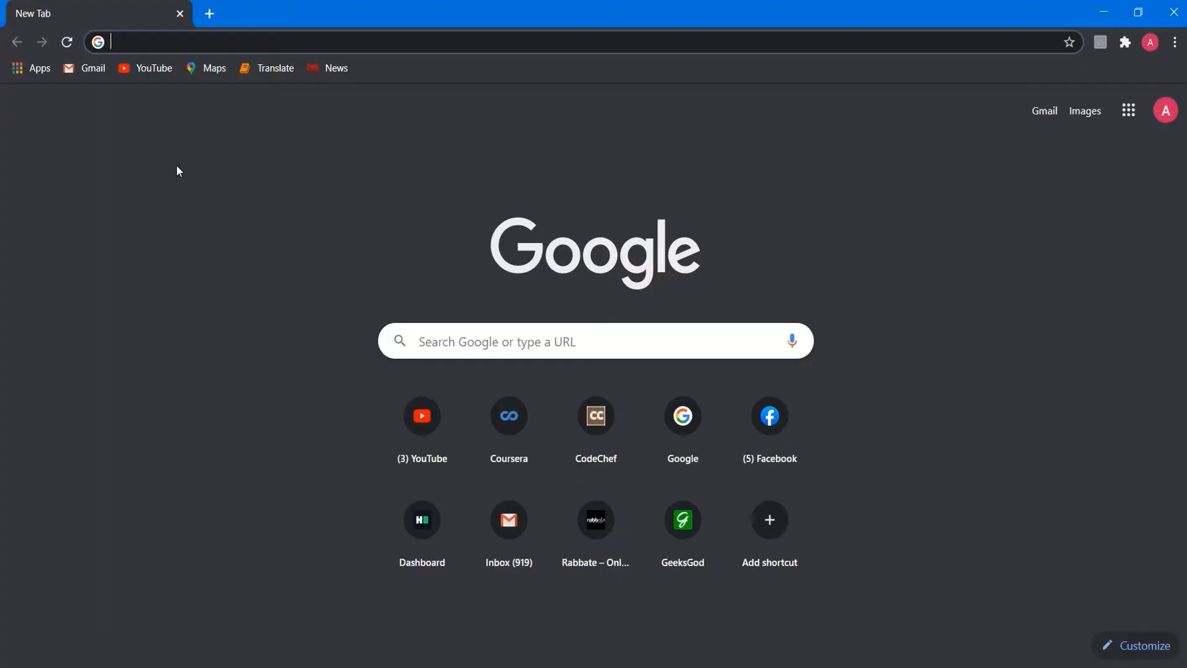
# - Enter 'geeks' in the address bar to reach the GeeksGod free Udemy courses page
pyautogui.click(303, 42)
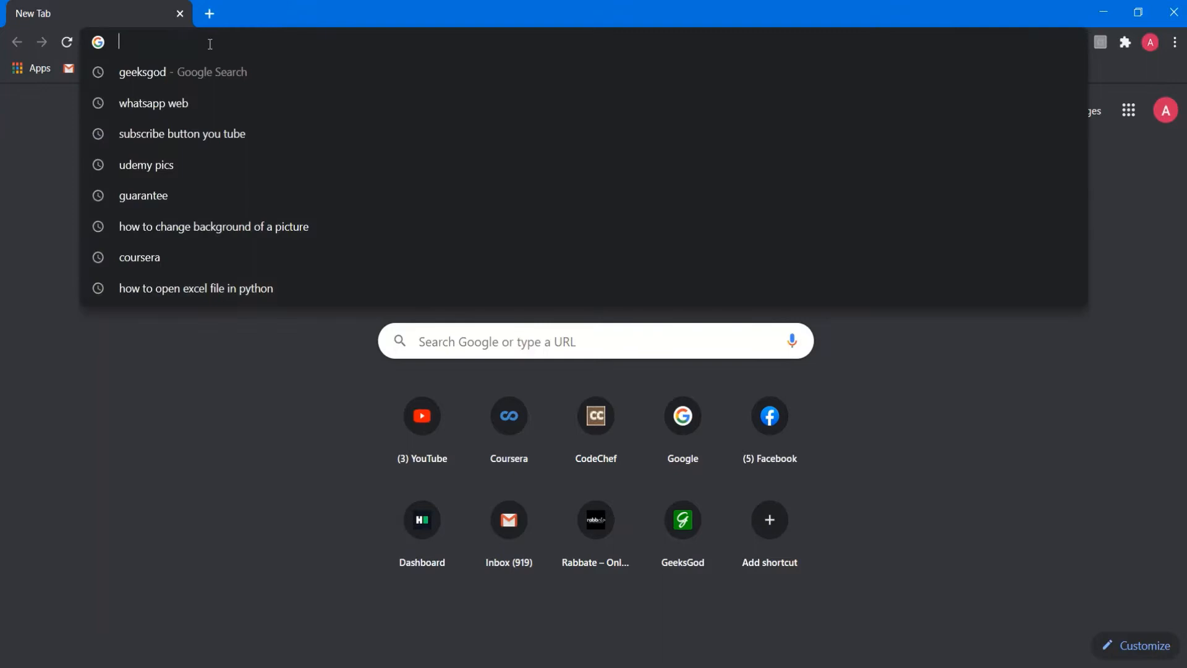
pyautogui.write('geeksgod.com/category/freecoupons/udemy-courses-free/')
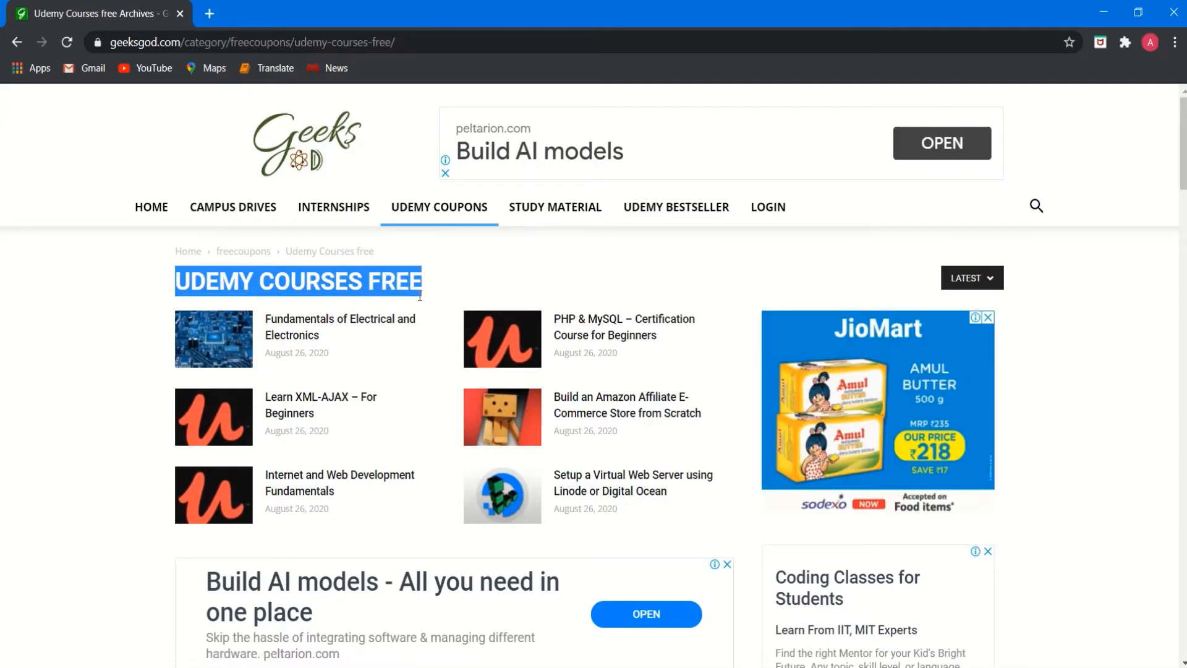
pyautogui.click(436, 295)
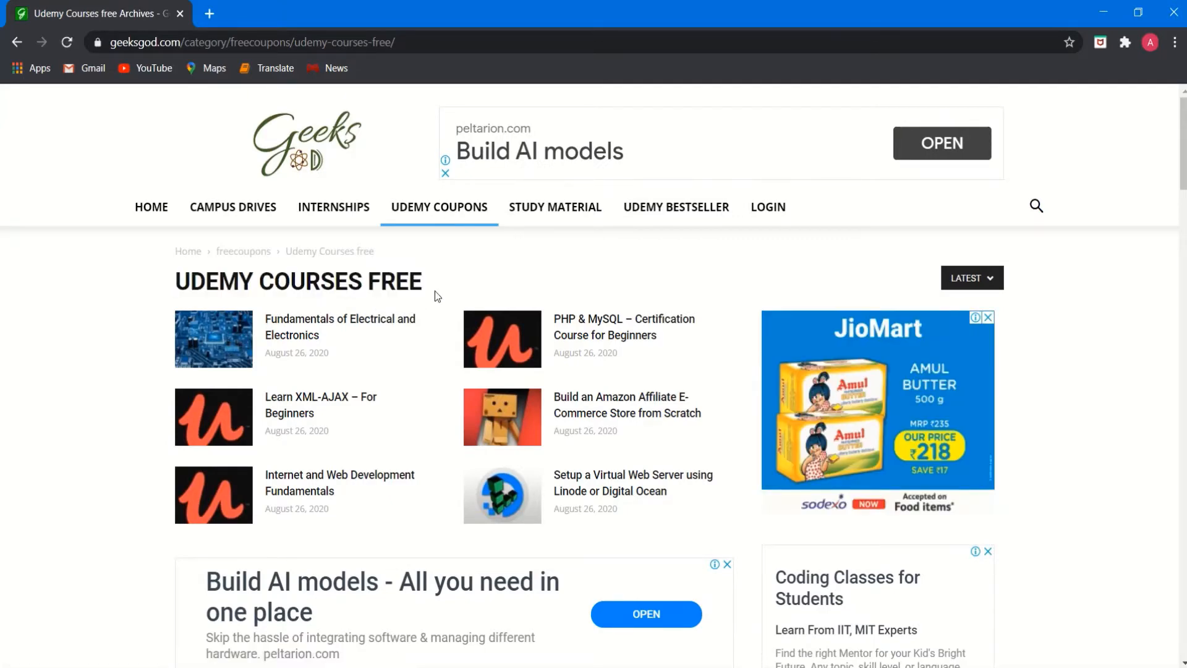
pyautogui.scroll(-3)
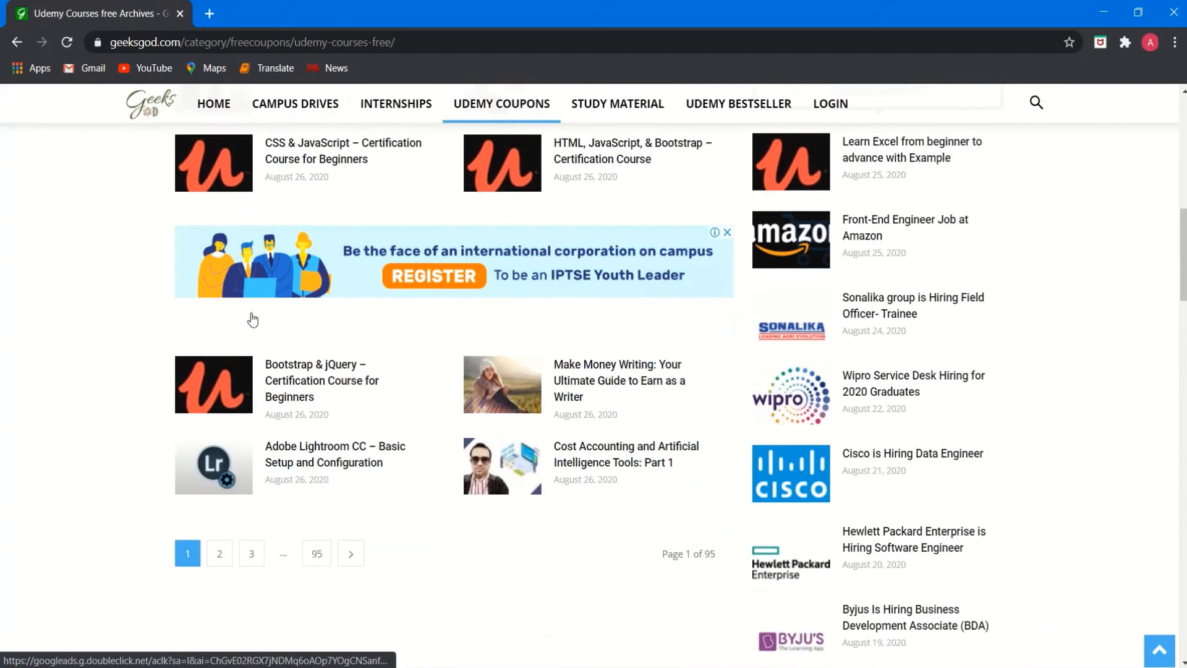
pyautogui.scroll(-3)
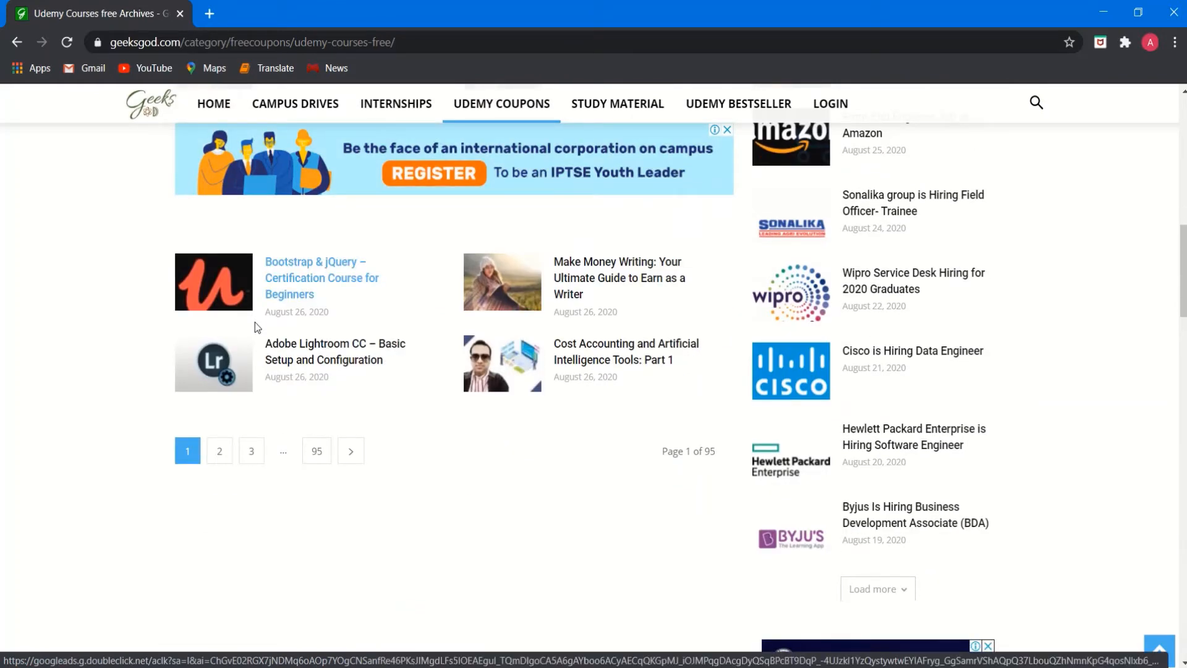
pyautogui.scroll(3)
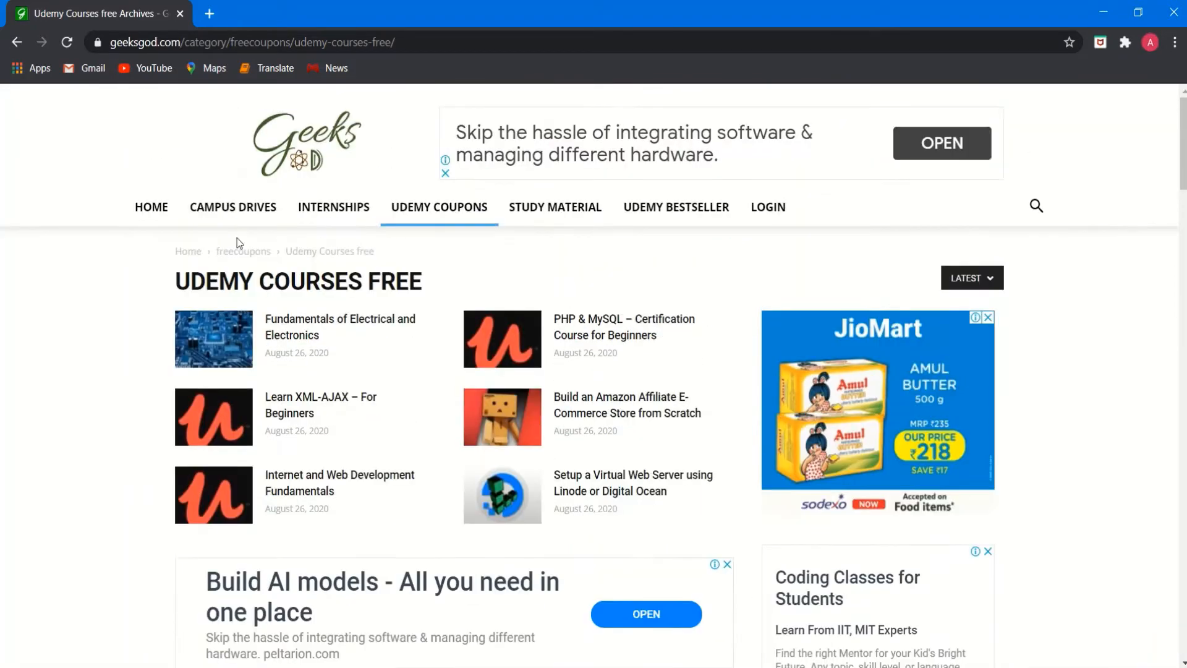
pyautogui.moveTo(324, 324)
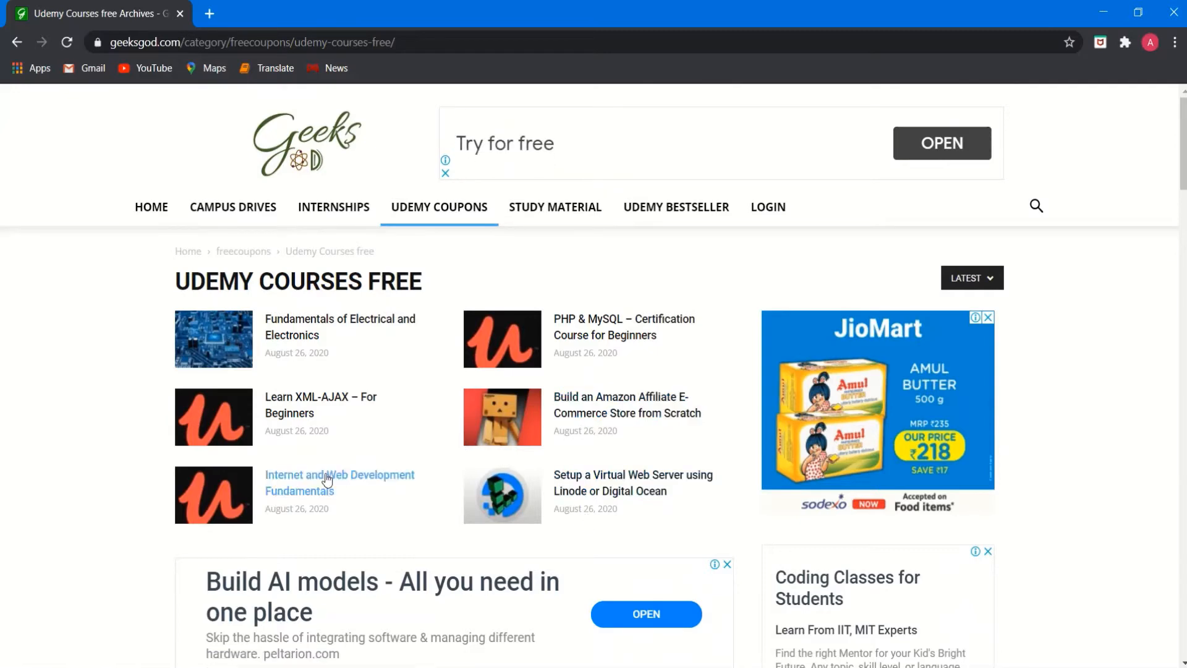
# - Open the Internet and Web Development Fundamentals post and scroll to its coupon
pyautogui.click(338, 482)
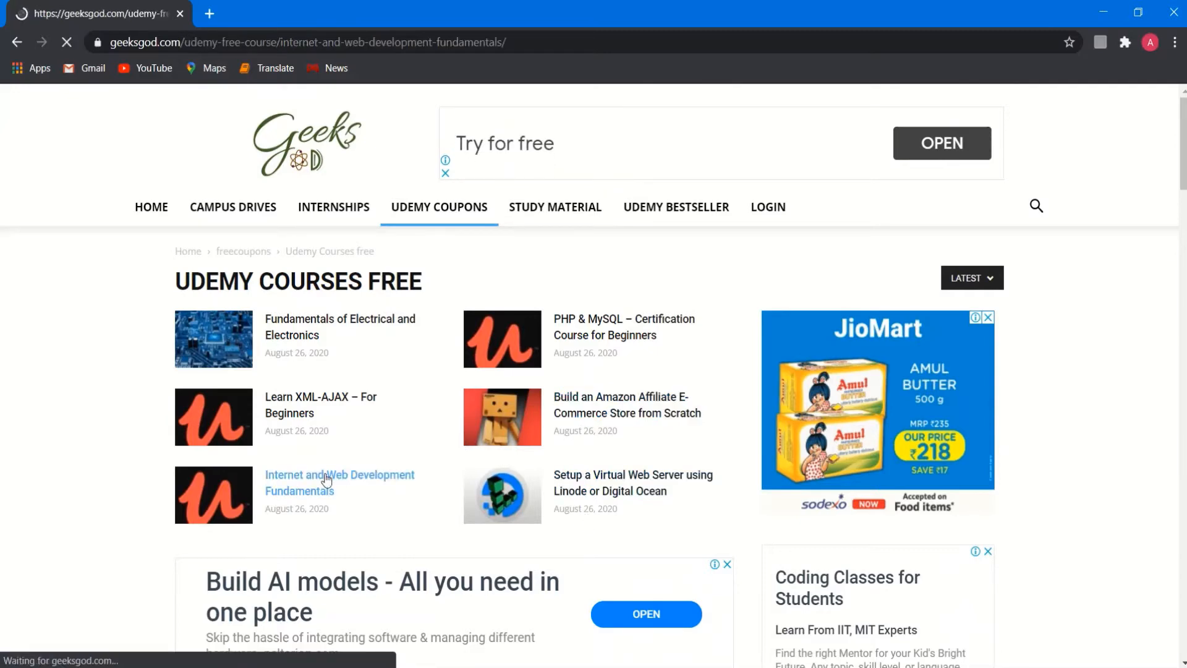
pyautogui.click(338, 482)
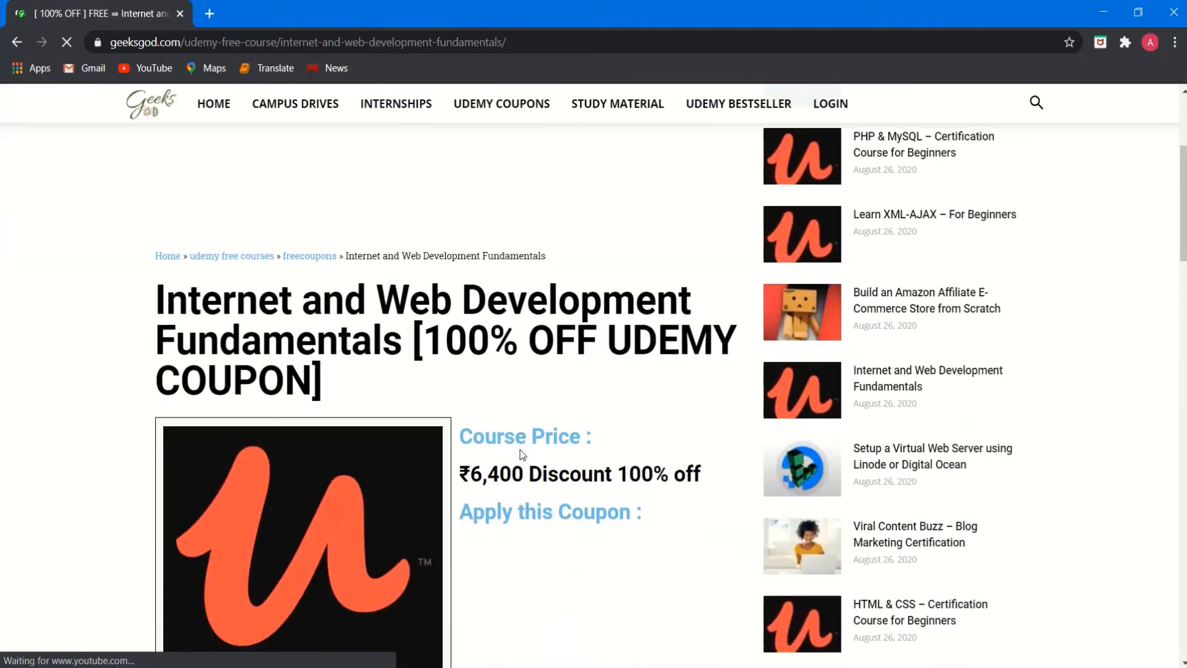
pyautogui.scroll(-3)
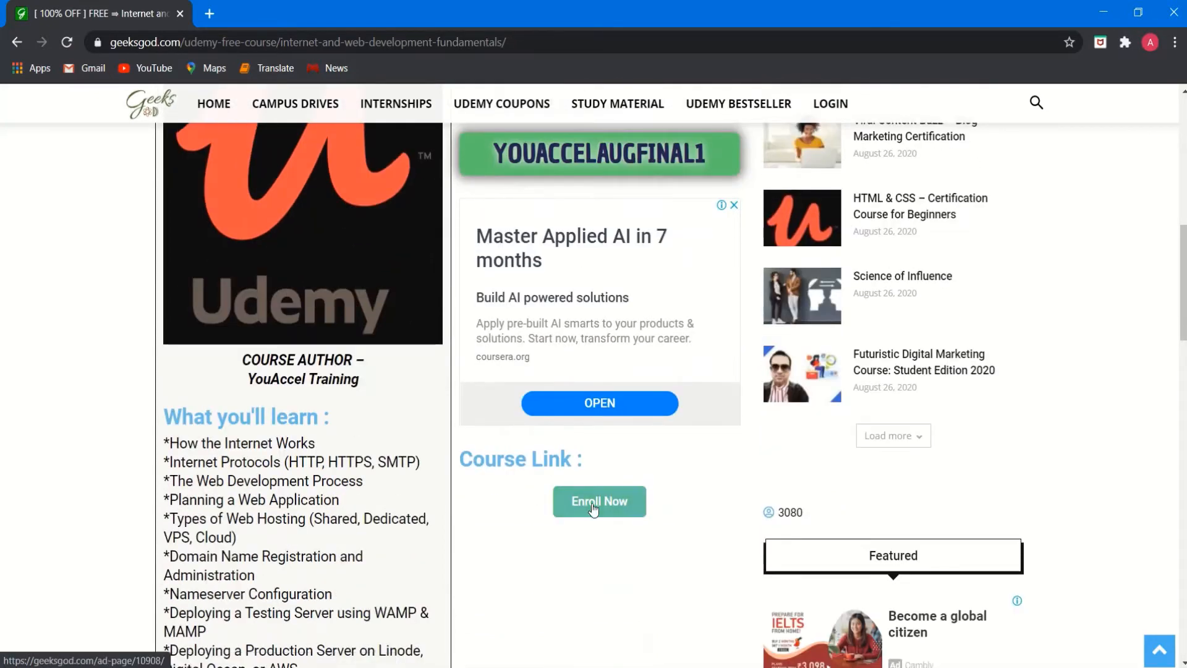
# - Follow the post's Enroll Now link to the enrollment link page
pyautogui.click(599, 500)
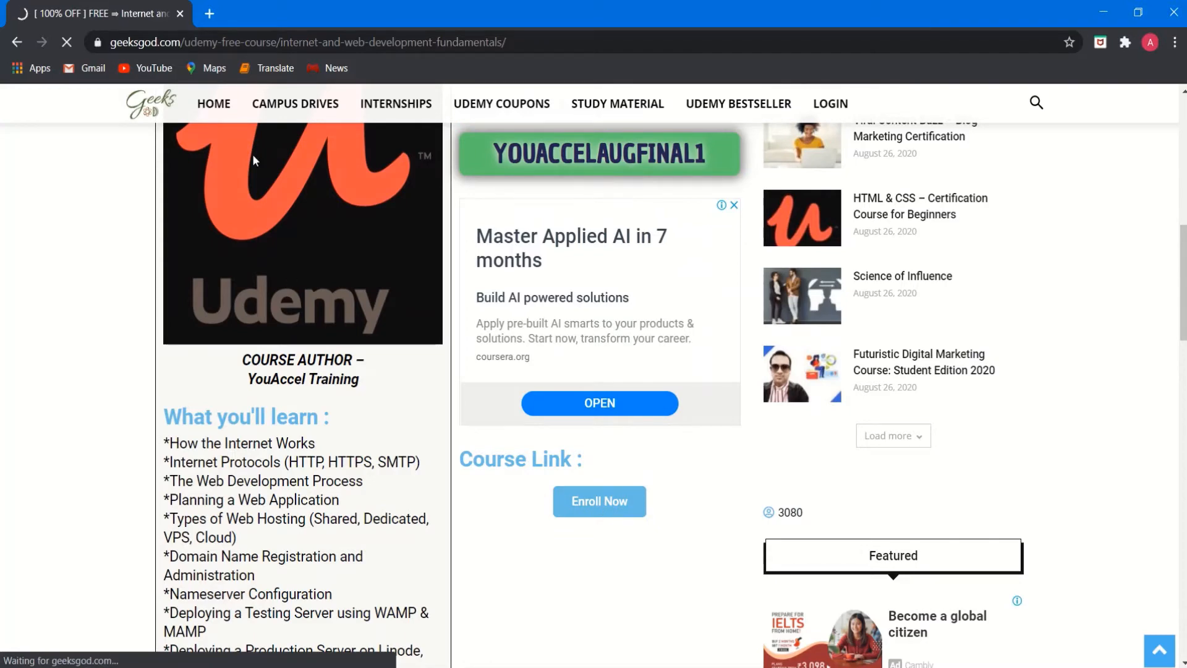
pyautogui.click(599, 501)
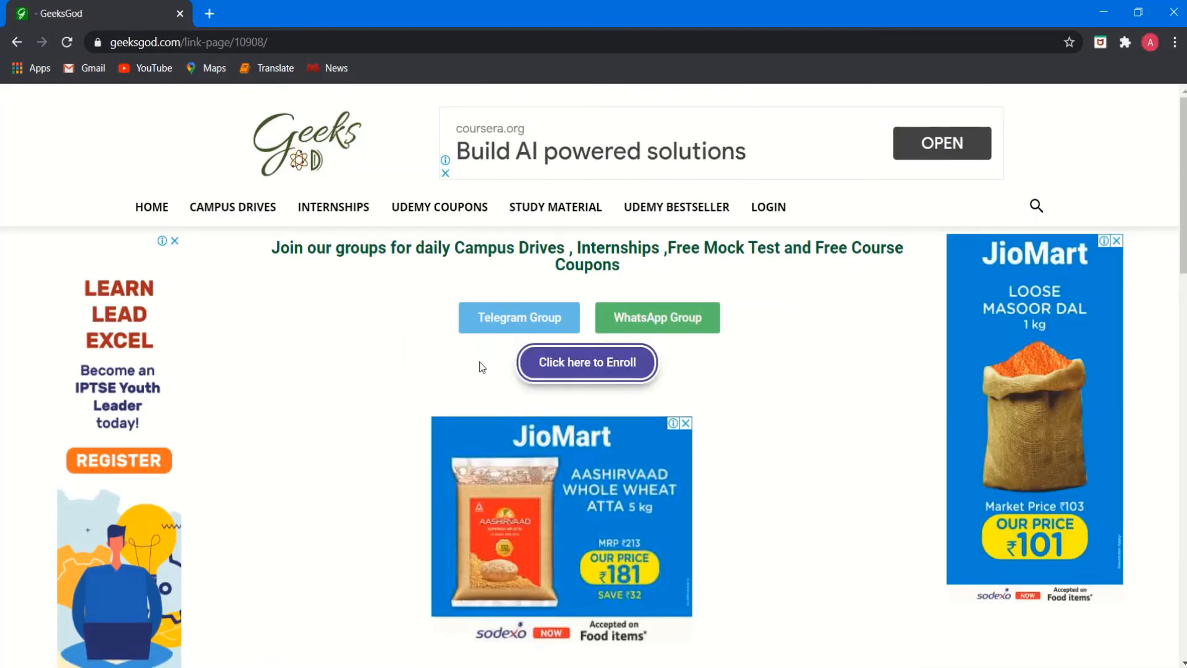
# - Use 'Click here to Enroll' to open the Udemy course page in a new tab
pyautogui.click(586, 362)
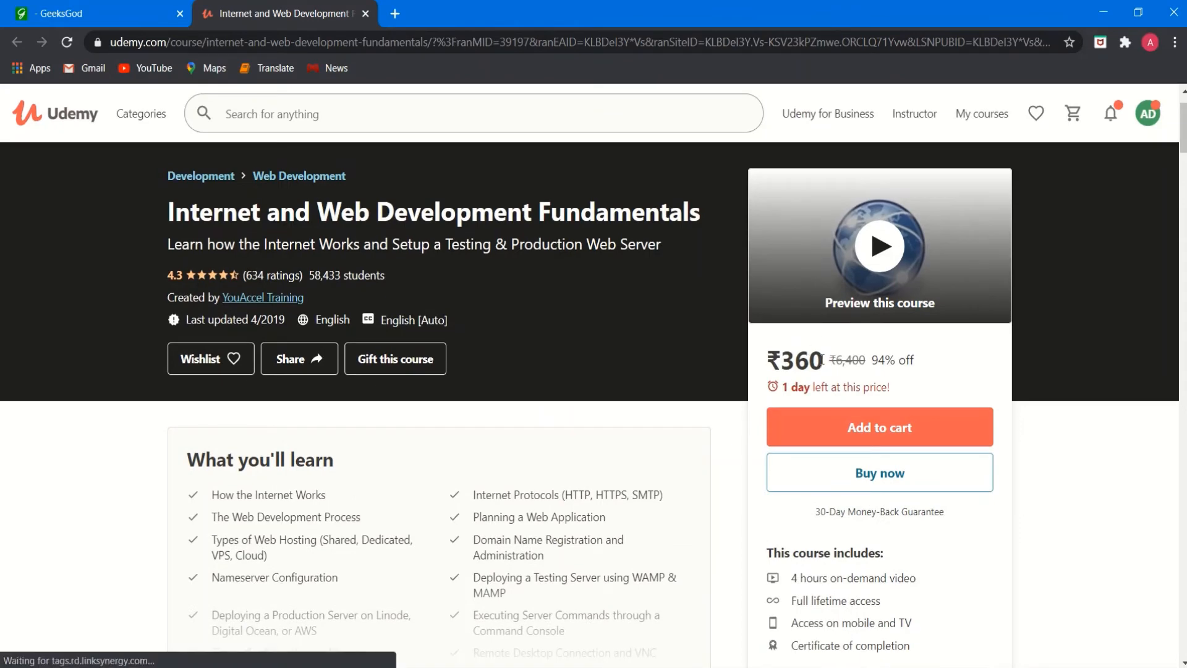
pyautogui.doubleClick(800, 359)
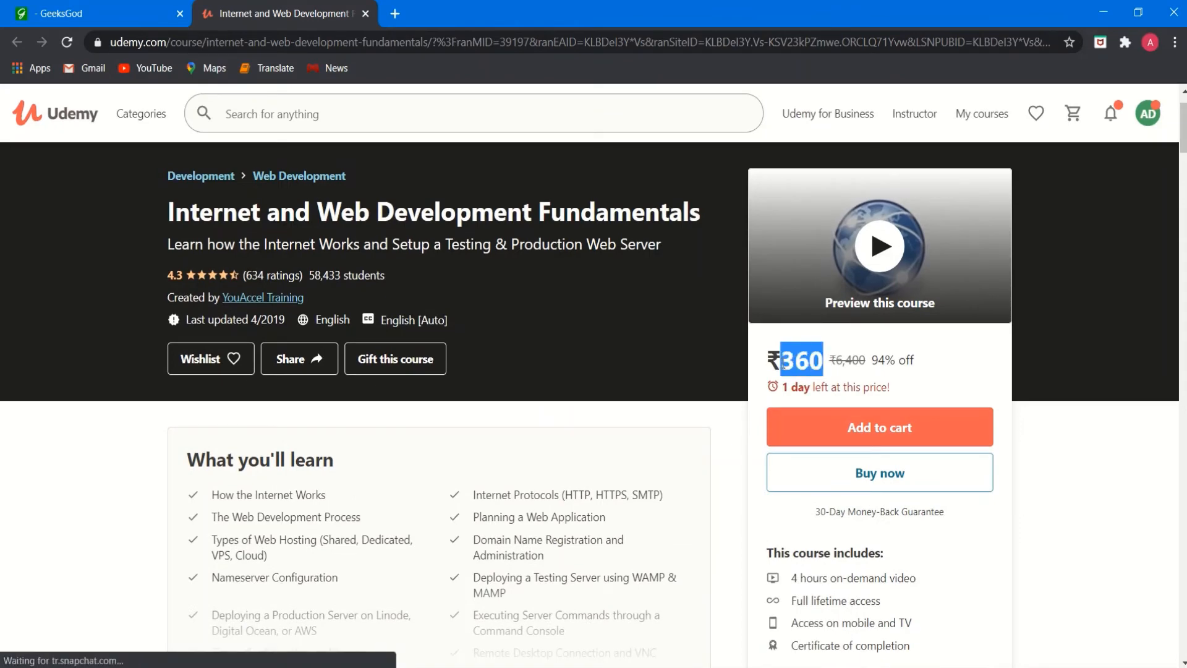
pyautogui.scroll(-3)
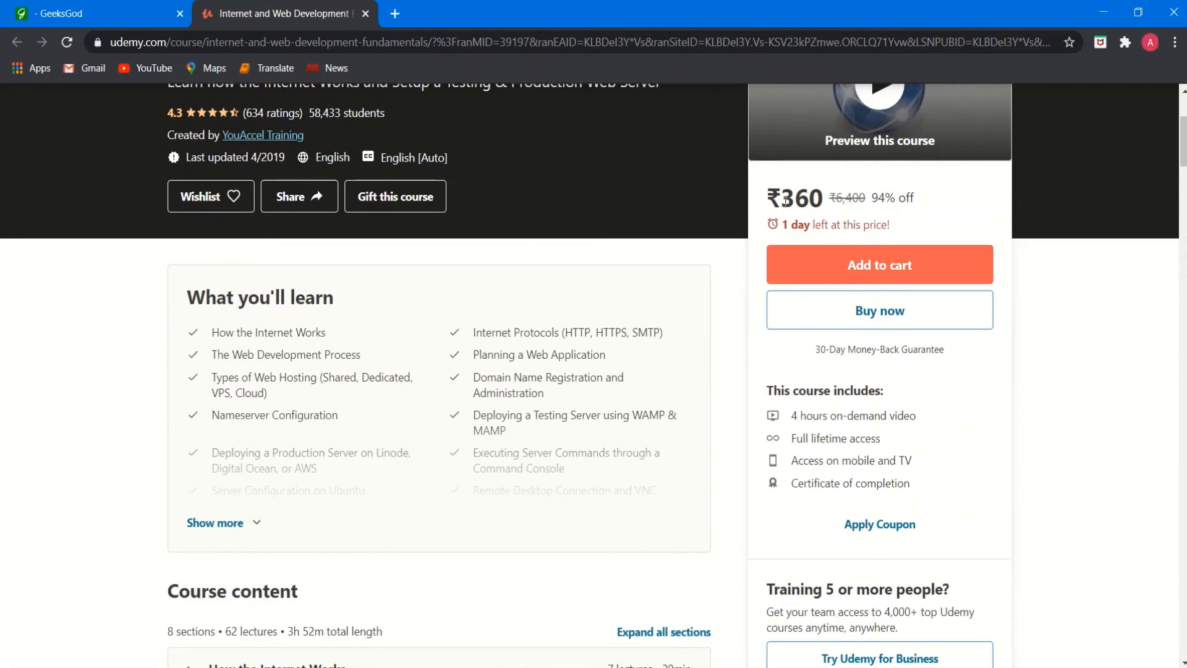
pyautogui.doubleClick(795, 198)
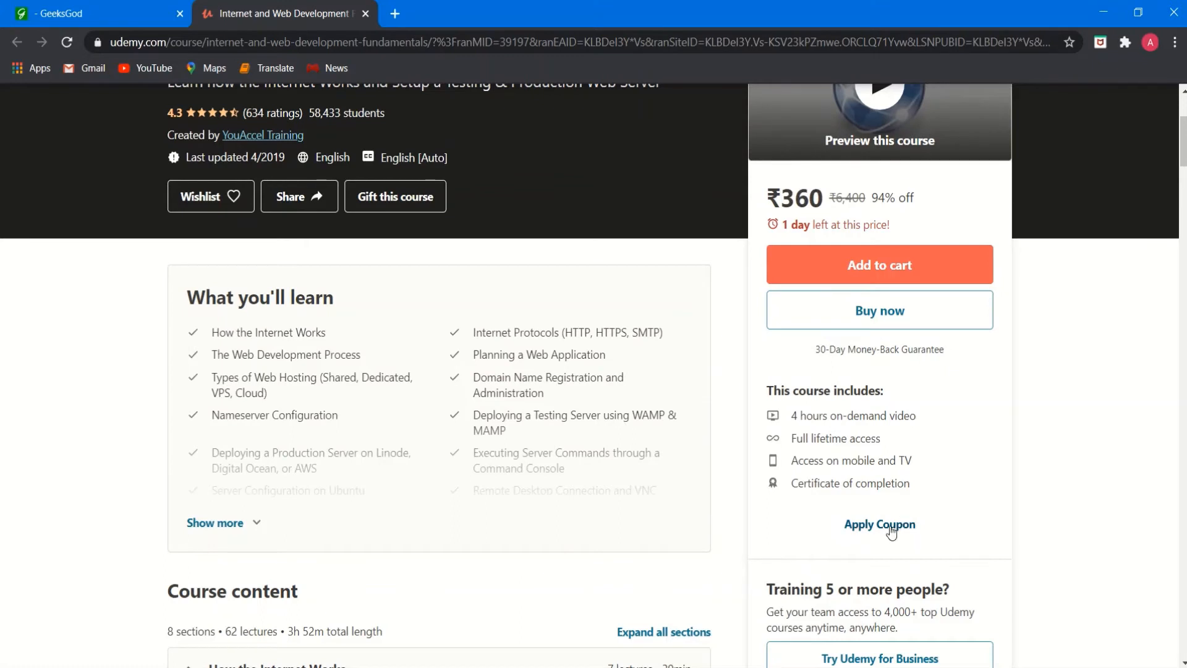
# - Apply coupon YOUACCELAUGFINAL1 so the course shows Free at 100% off
pyautogui.click(880, 525)
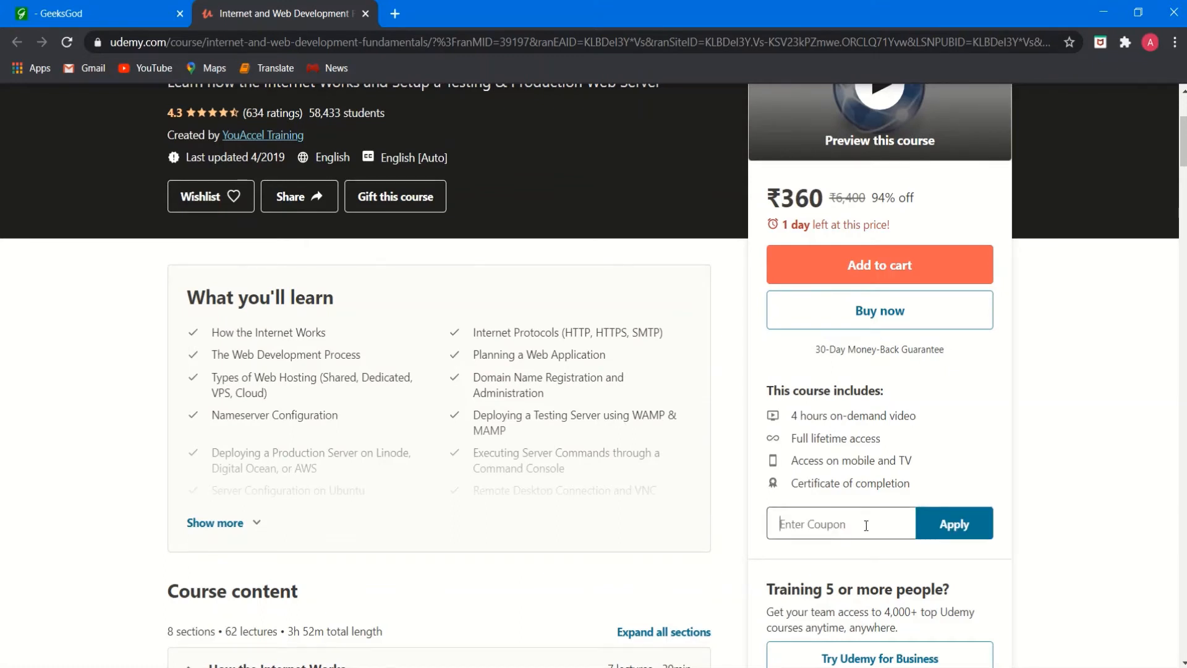
pyautogui.write('YOUACCELAUGFINAL1')
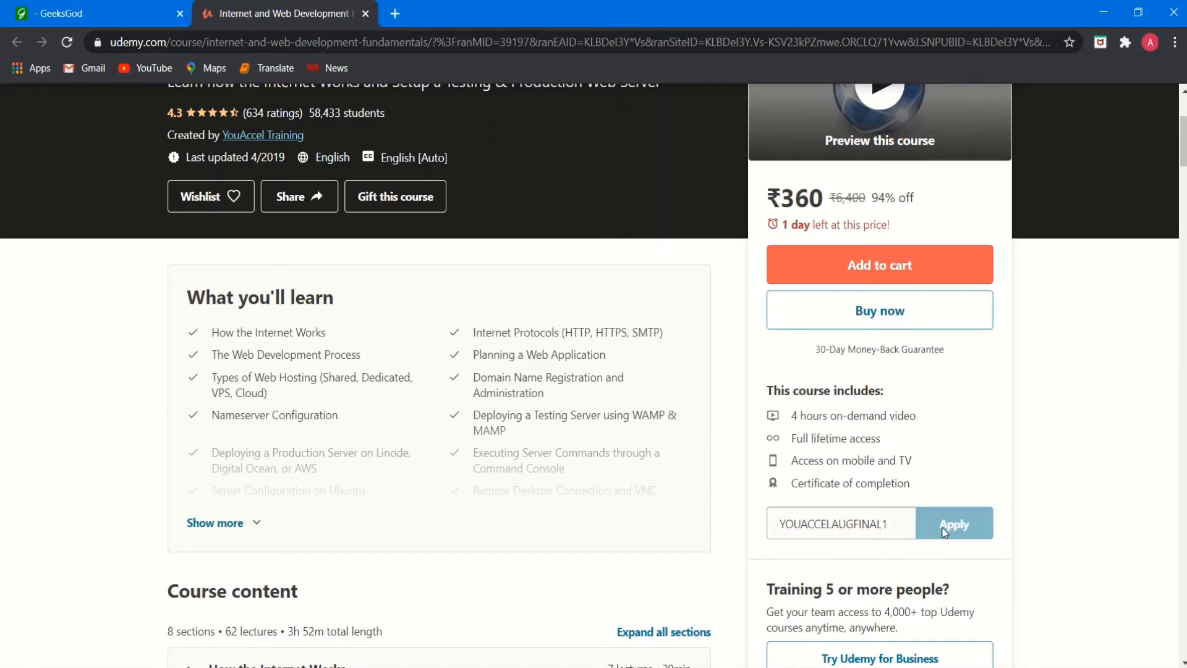
pyautogui.click(953, 523)
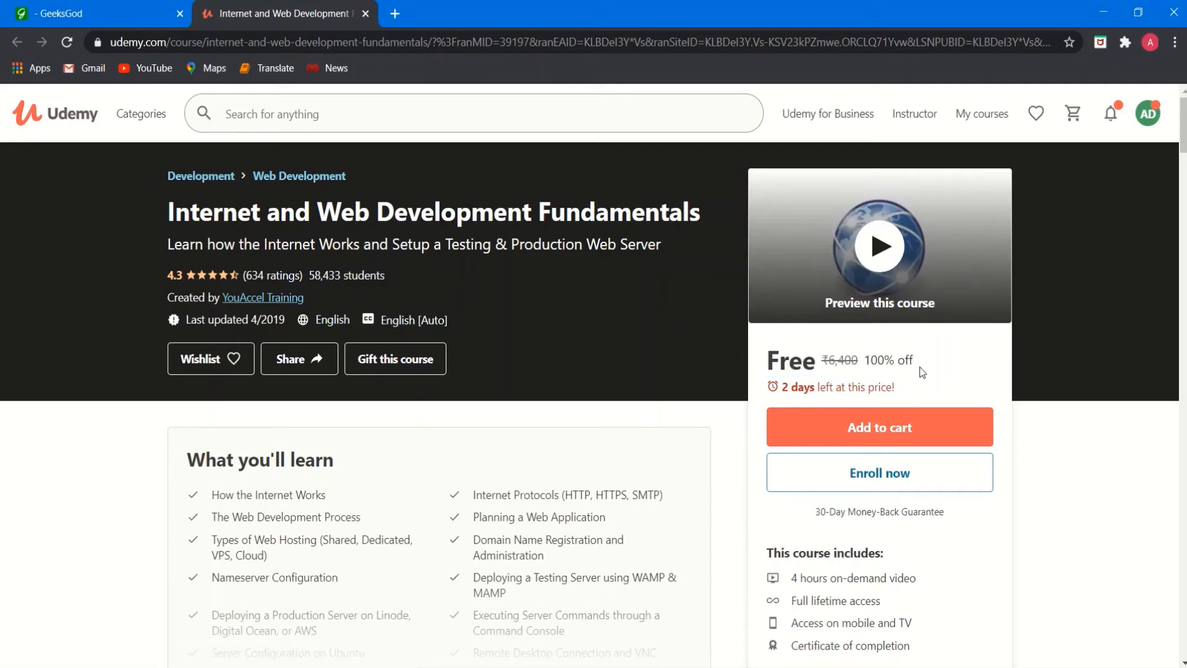
# - Return the GeeksGod tab to the free courses listing while Udemy stays Free
pyautogui.press('ctrl+a')
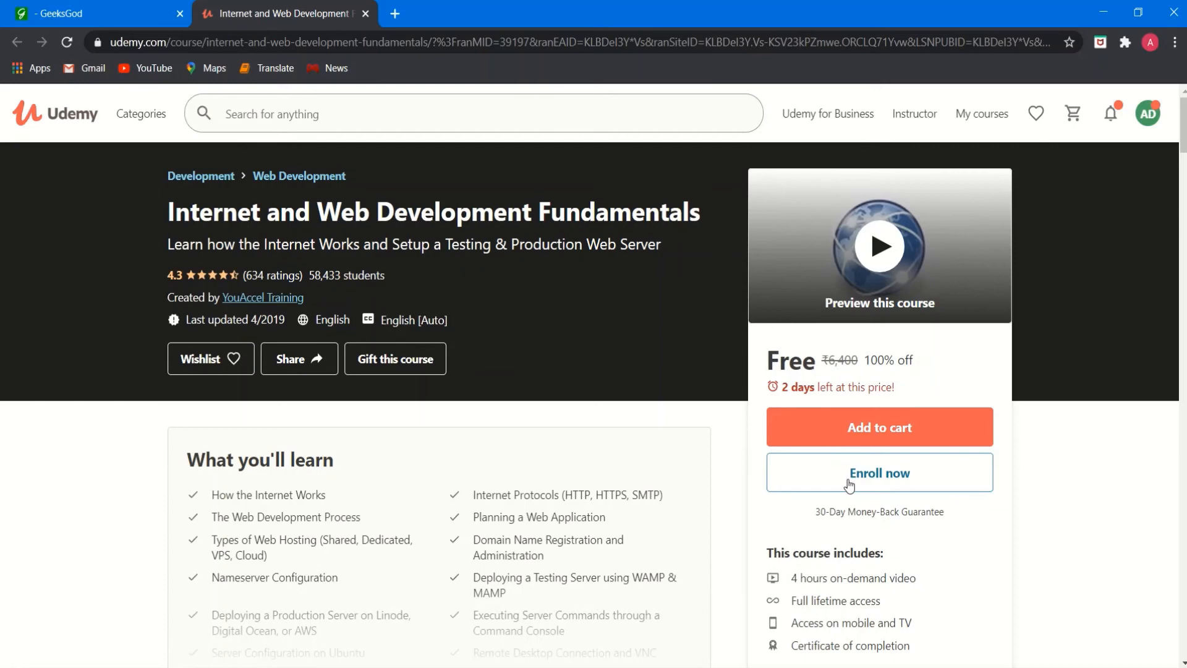
pyautogui.moveTo(795, 419)
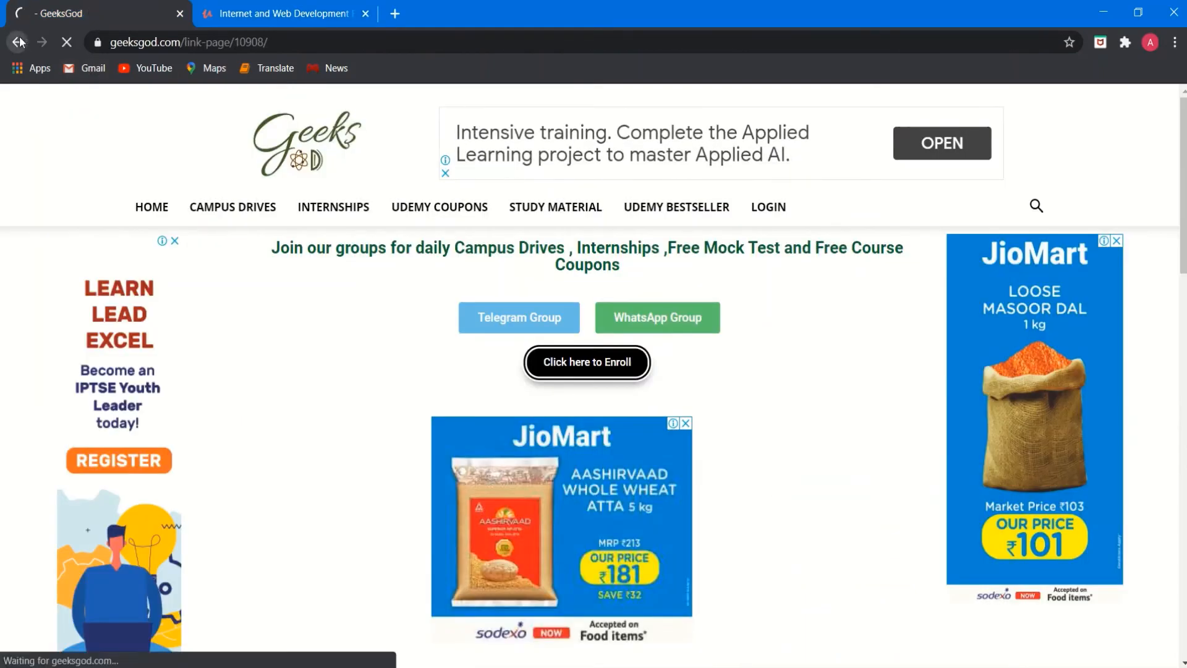
pyautogui.click(586, 362)
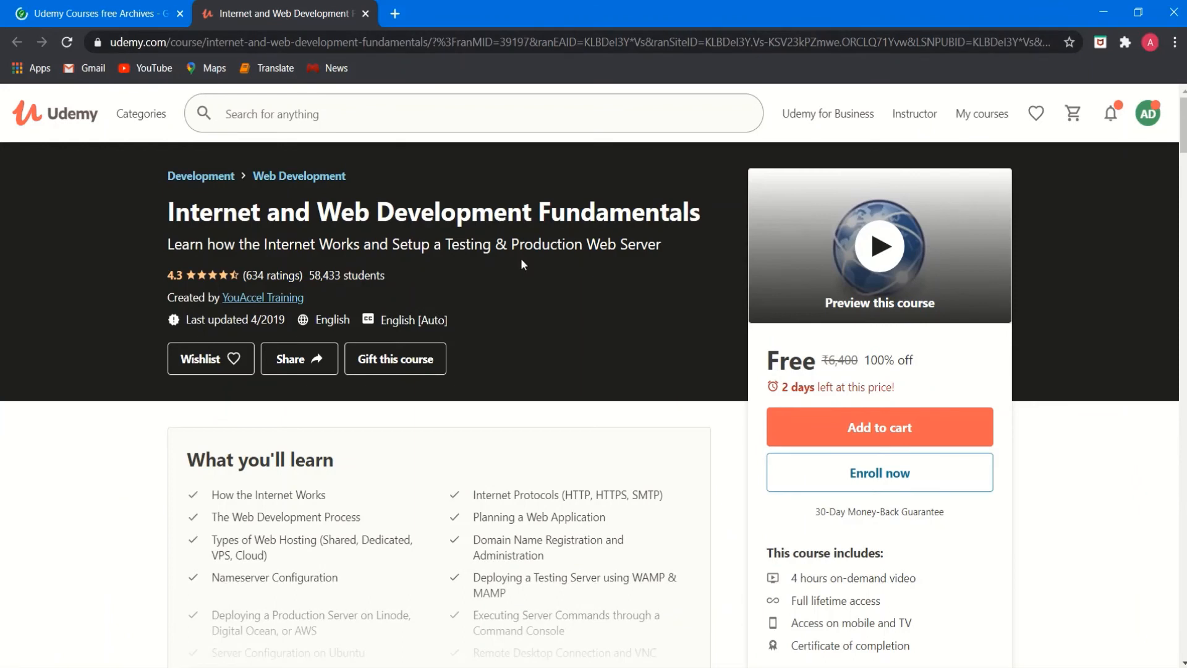